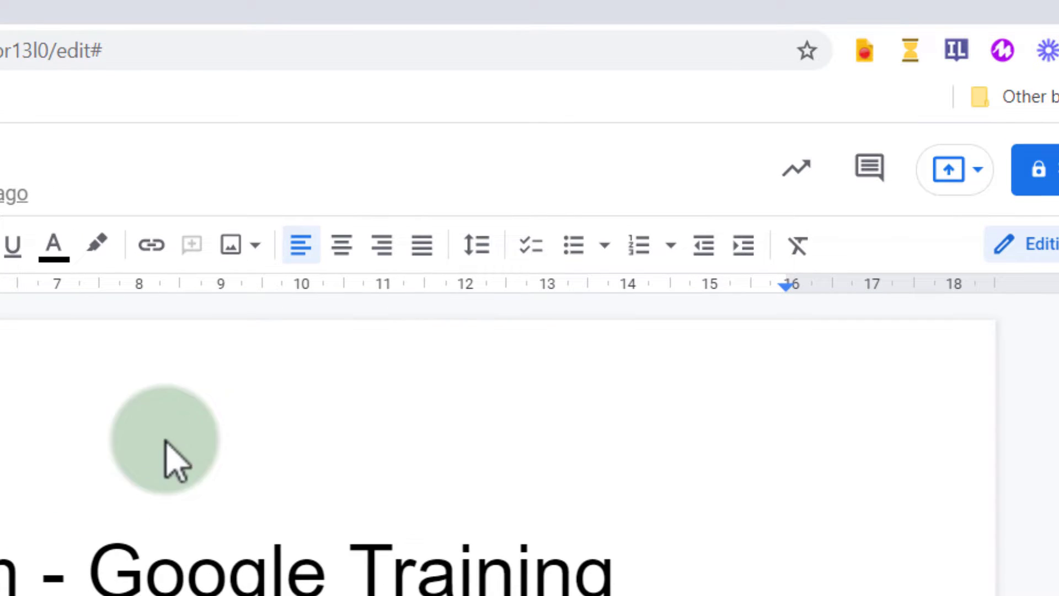
mouse_move(572, 245)
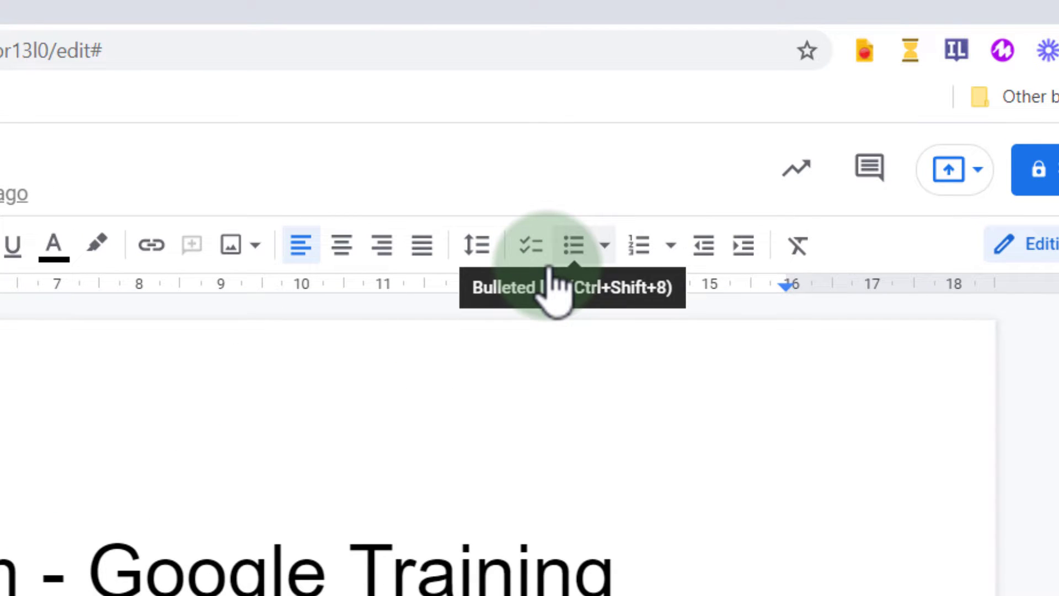
mouse_move(638, 244)
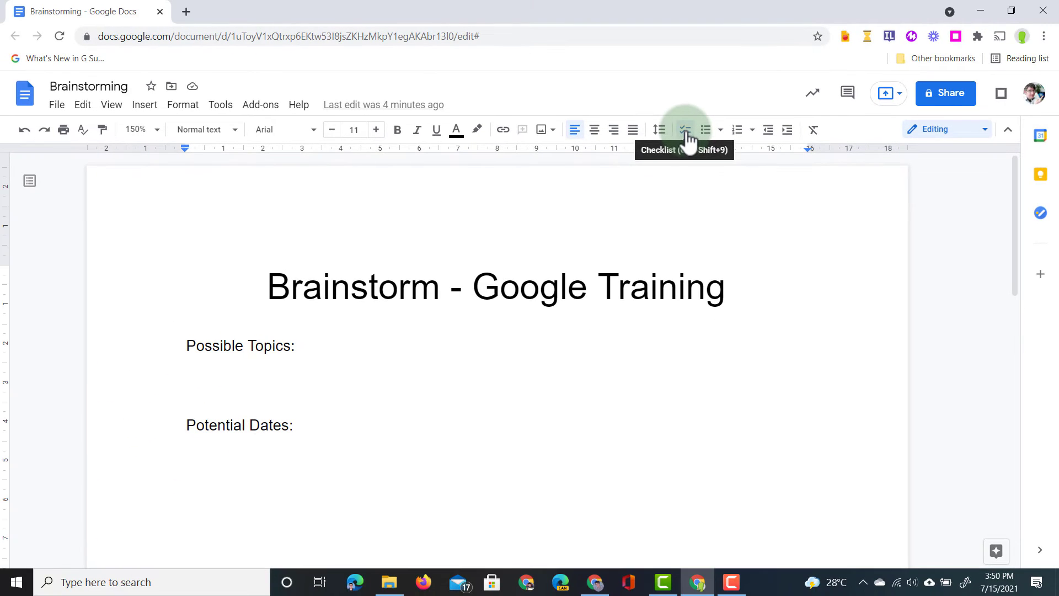
Add a checklist with items 'Managing devices', 'Chrome browser' and 'Apps in the classroom'
left_click(683, 129)
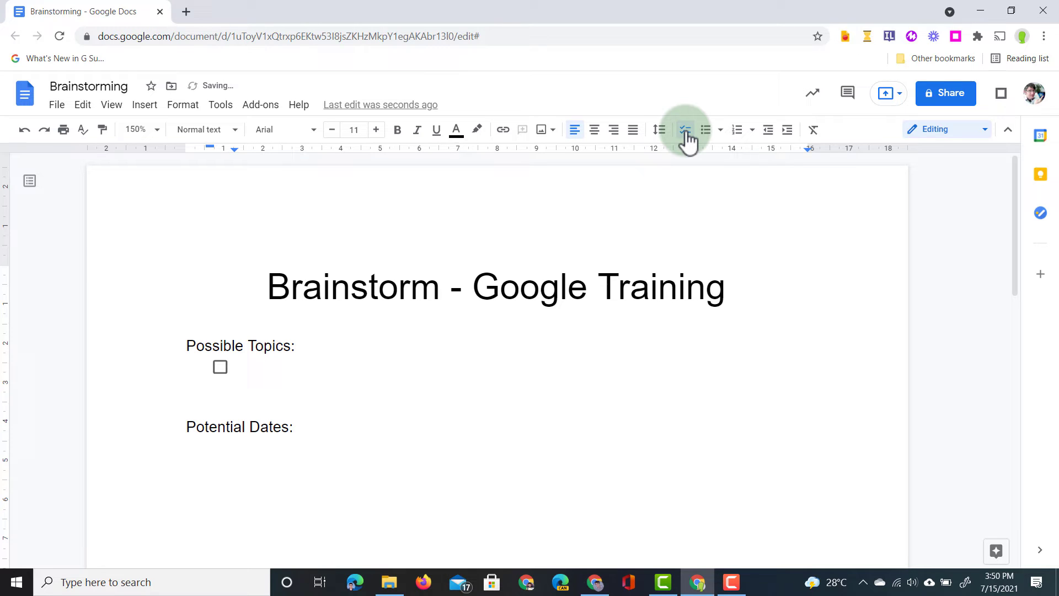
type("Manag")
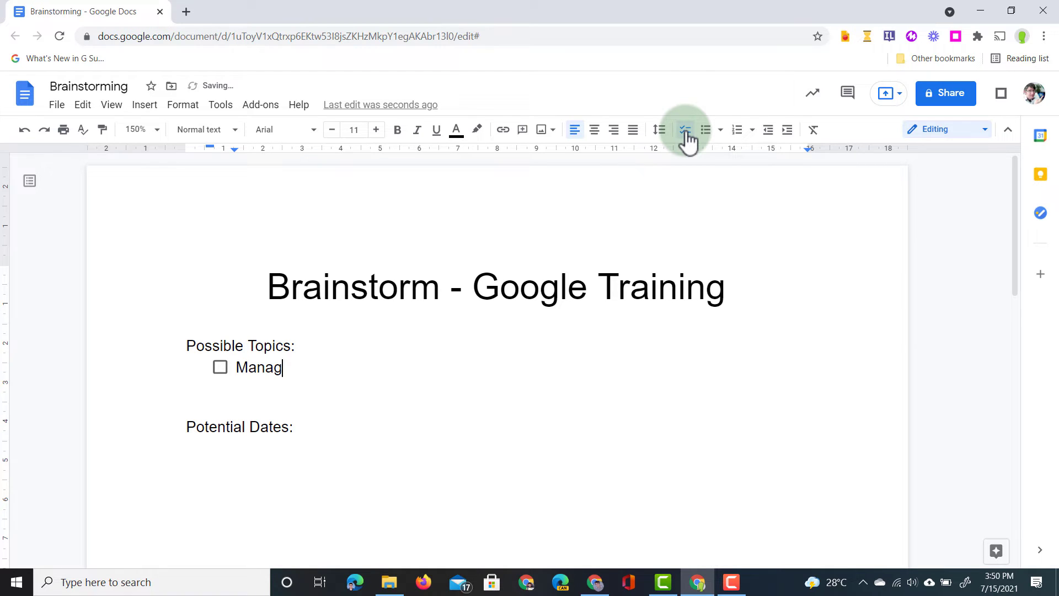
type("ing devices")
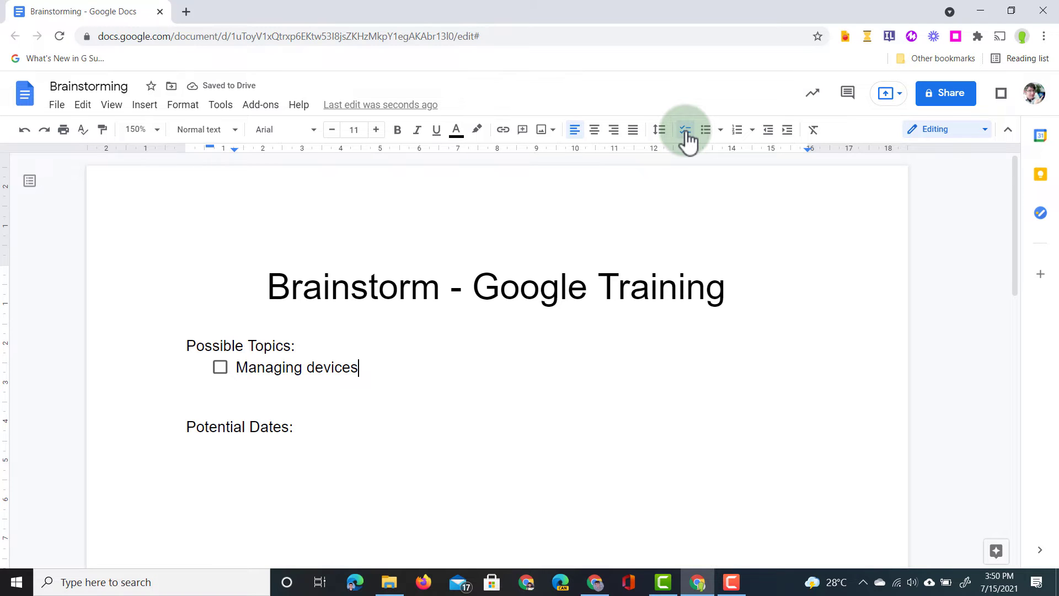
type("Chrome bro")
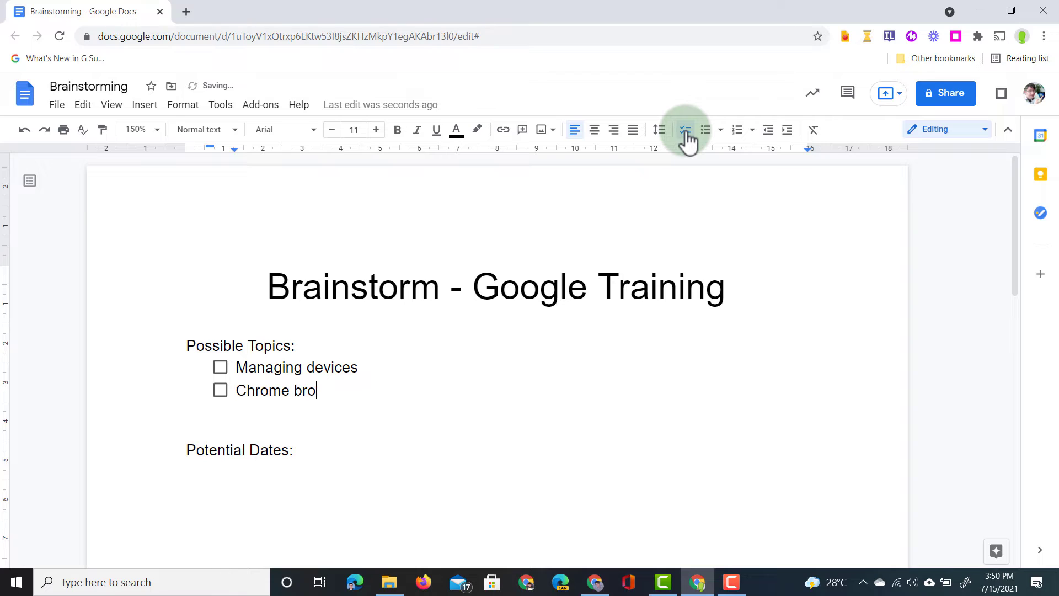
type("wser")
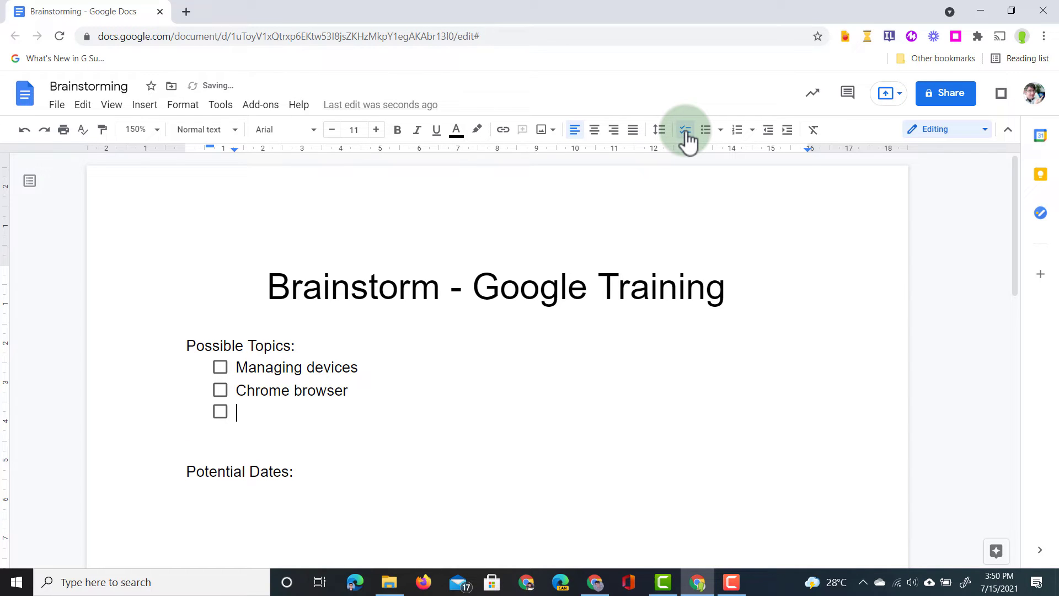
type("Apps in the")
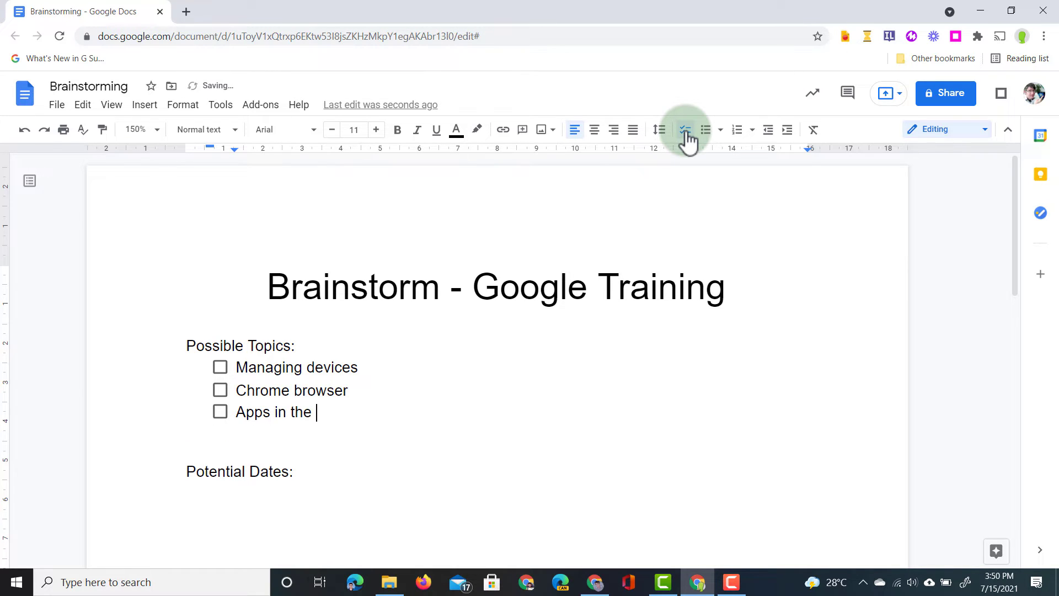
type("classroom")
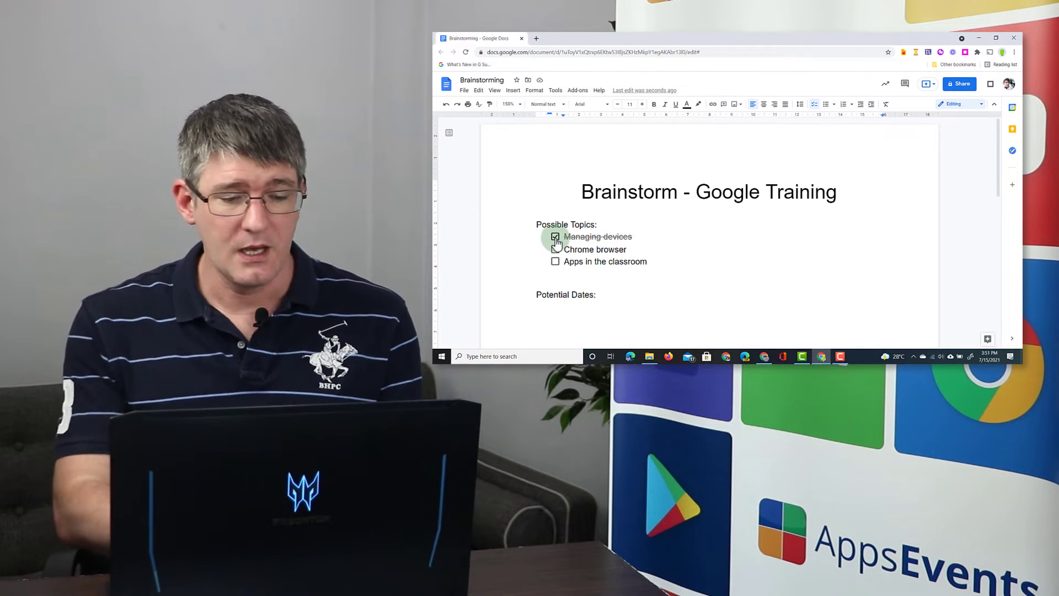
left_click(555, 237)
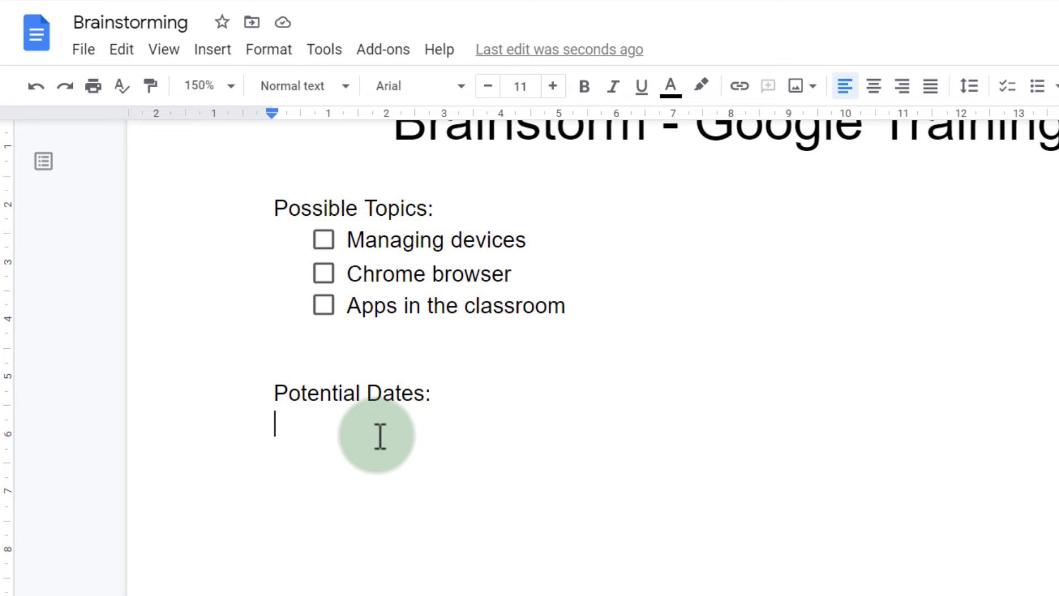
Write 'First session:' followed by a 22 Jul 2021 date chip
type("First se")
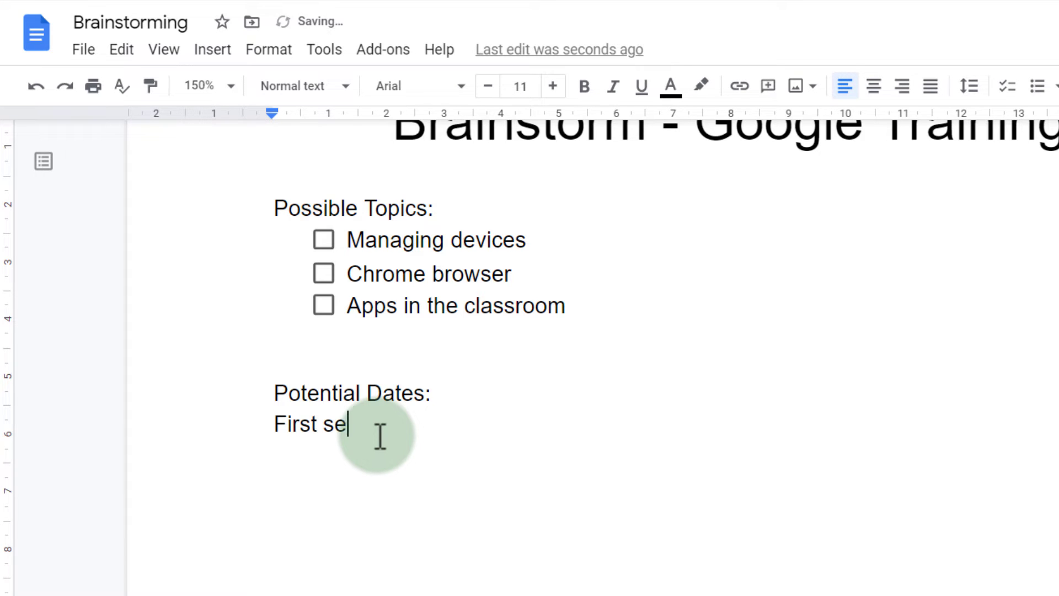
type("ssion:")
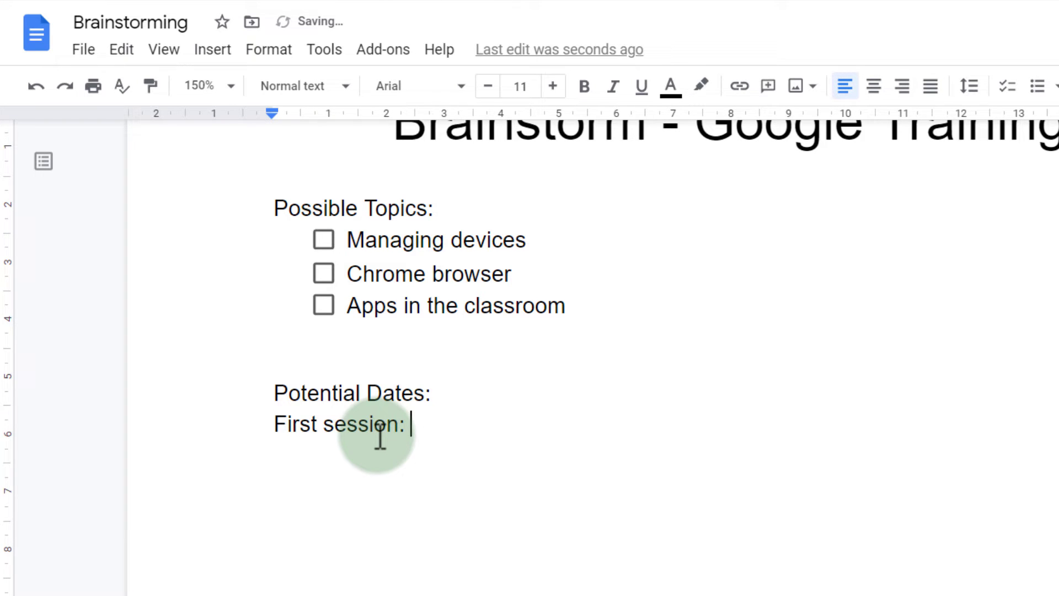
mouse_move(218, 64)
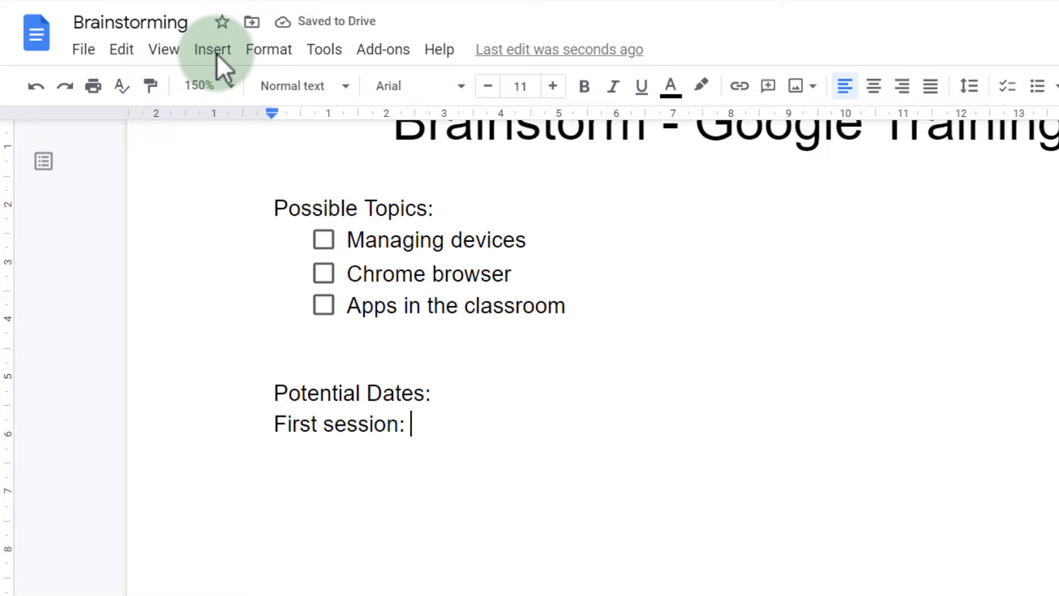
left_click(211, 49)
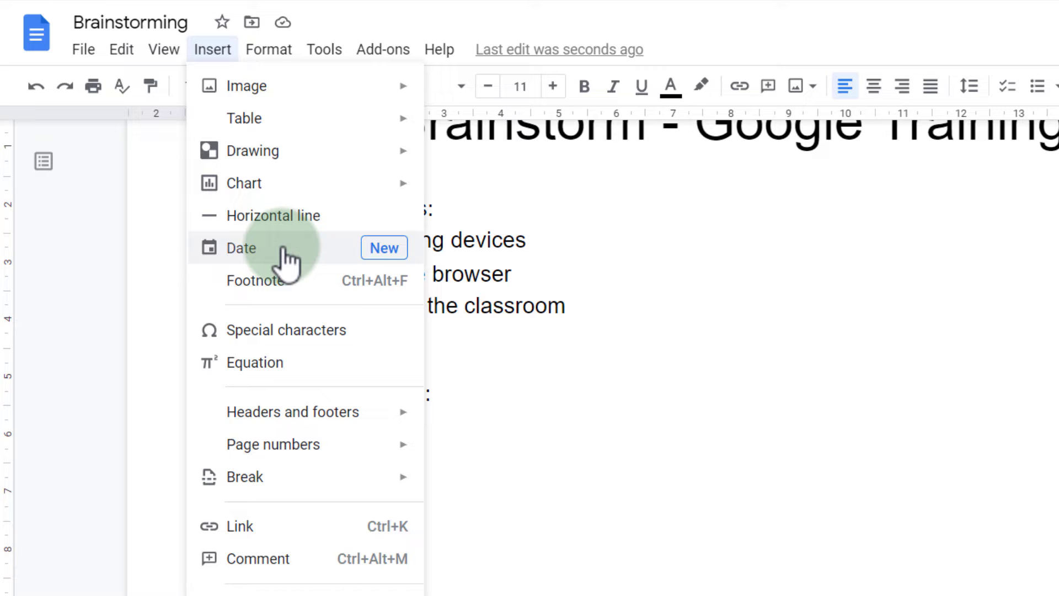
left_click(240, 247)
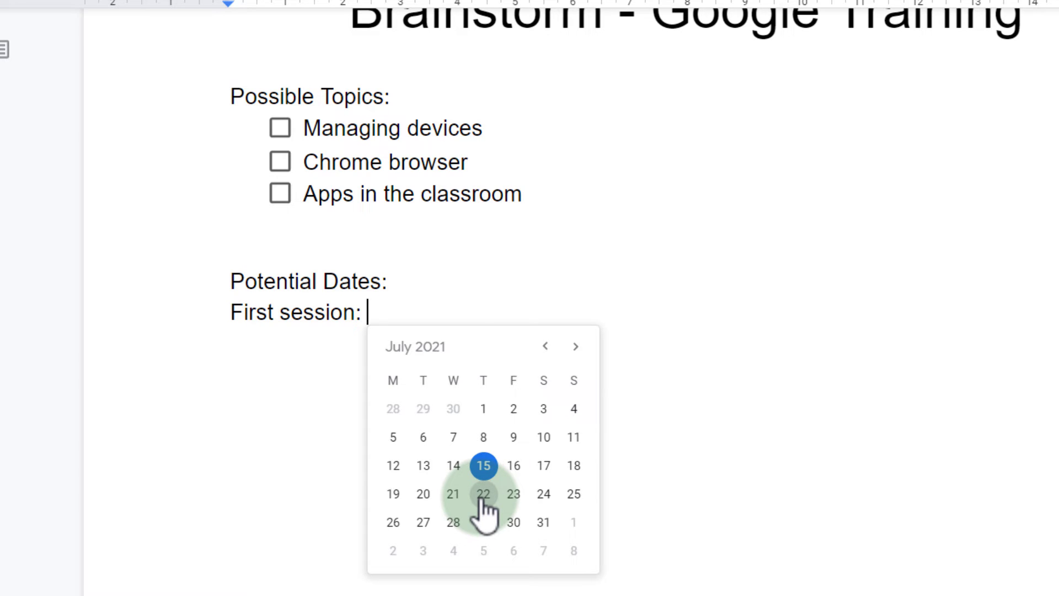
left_click(482, 493)
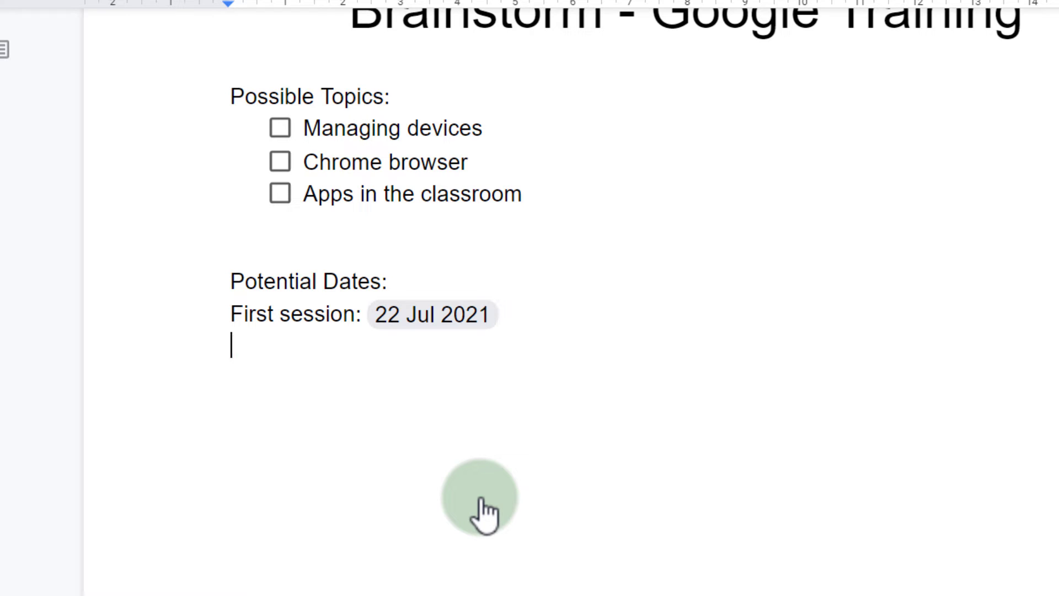
Write 'Second session:' and pick an August 2021 date for its date chip
type("Second se")
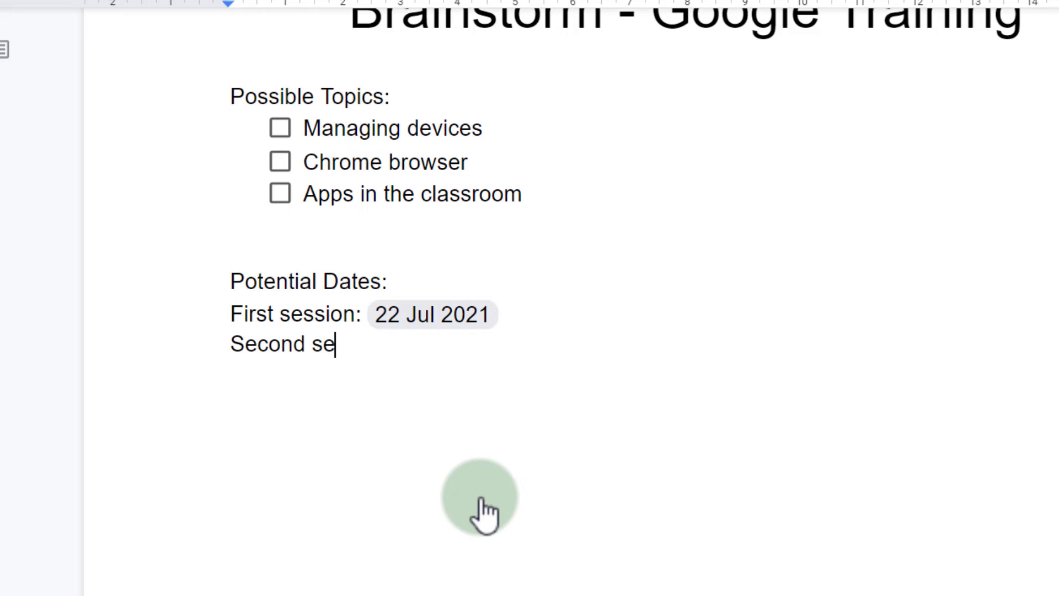
type("ssion:")
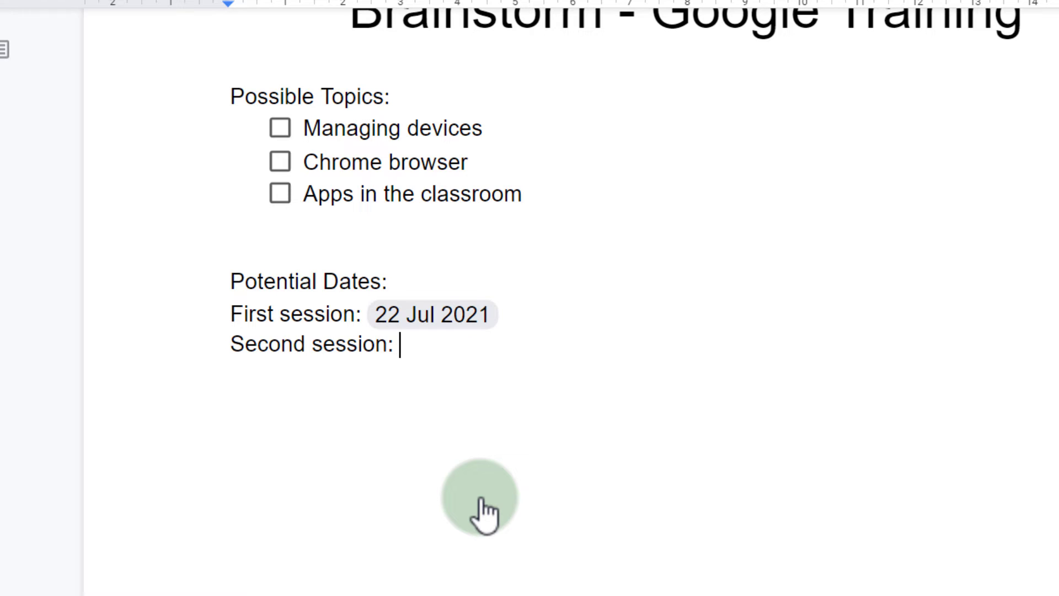
left_click(211, 48)
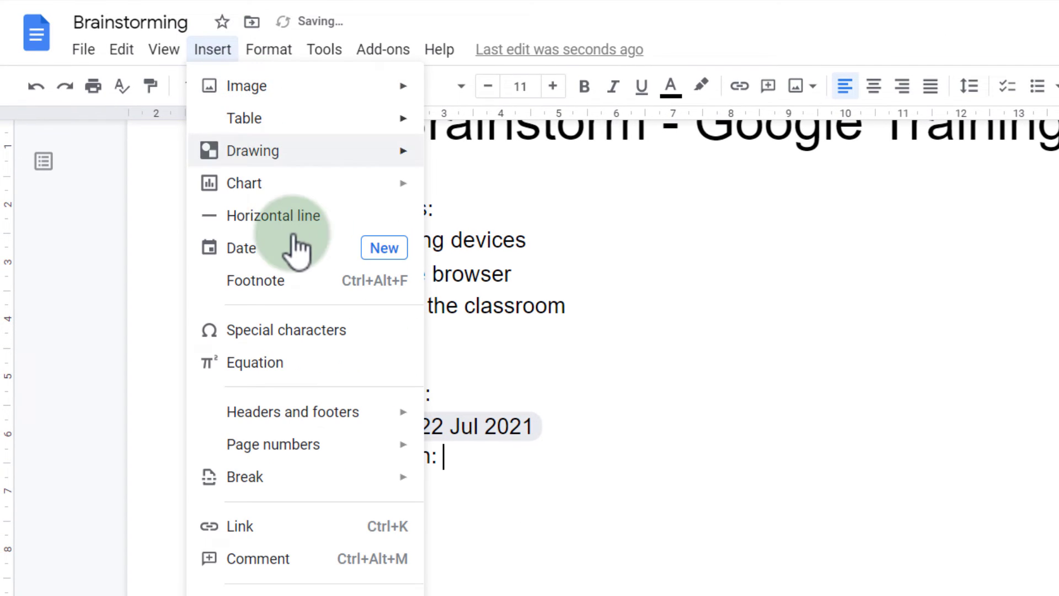
left_click(241, 247)
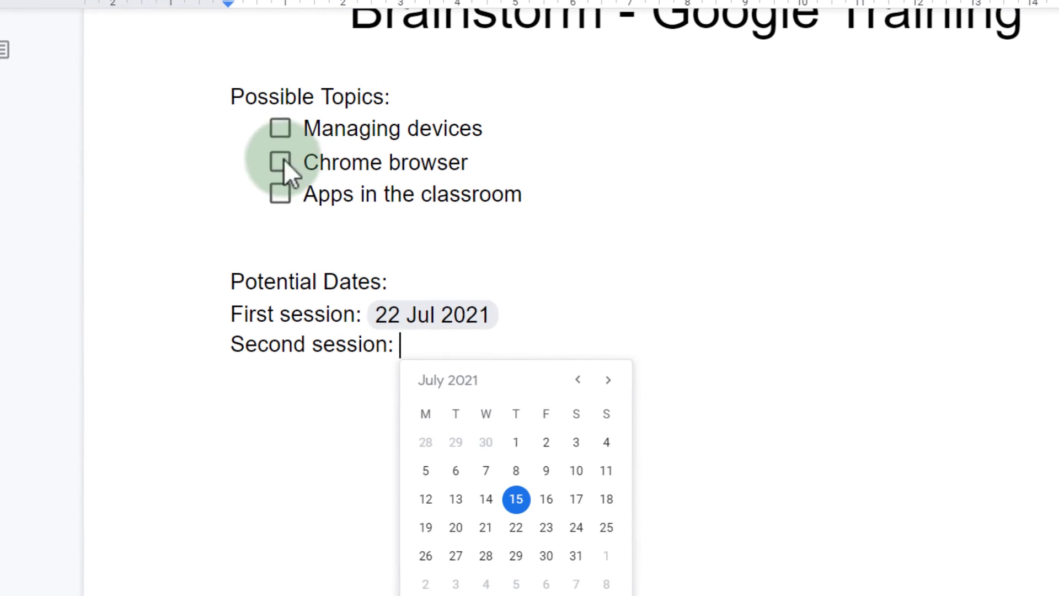
left_click(607, 379)
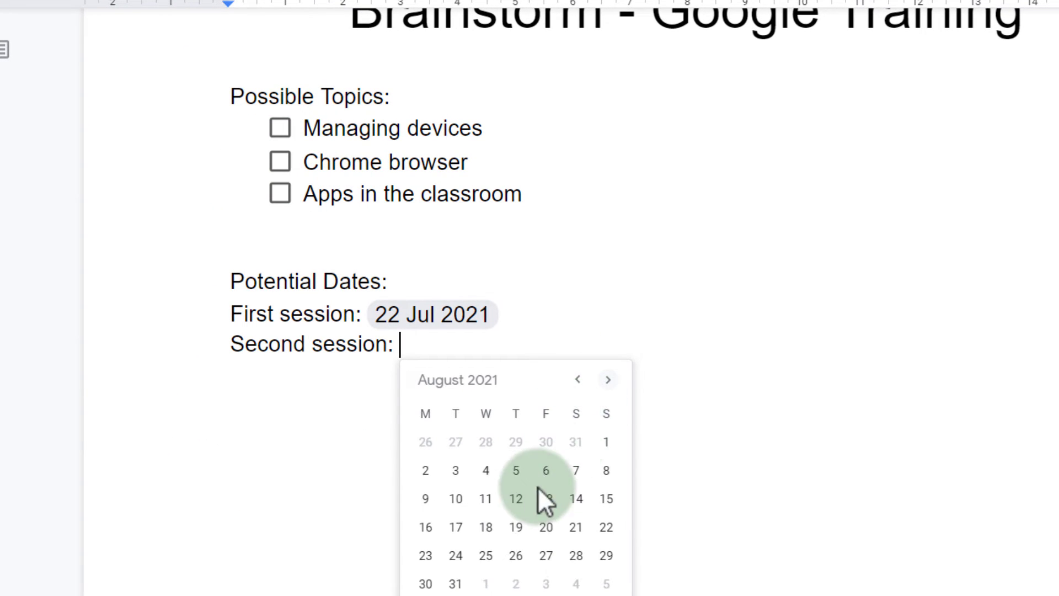
left_click(515, 527)
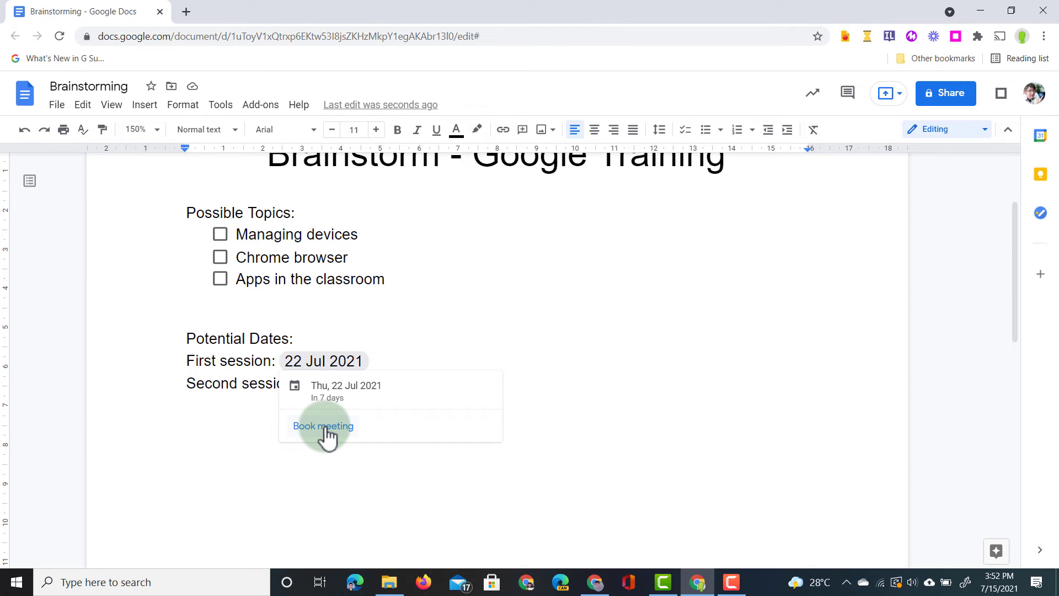
Book a Calendar meeting for 22 Jul 2021 from the first session's date chip
left_click(322, 425)
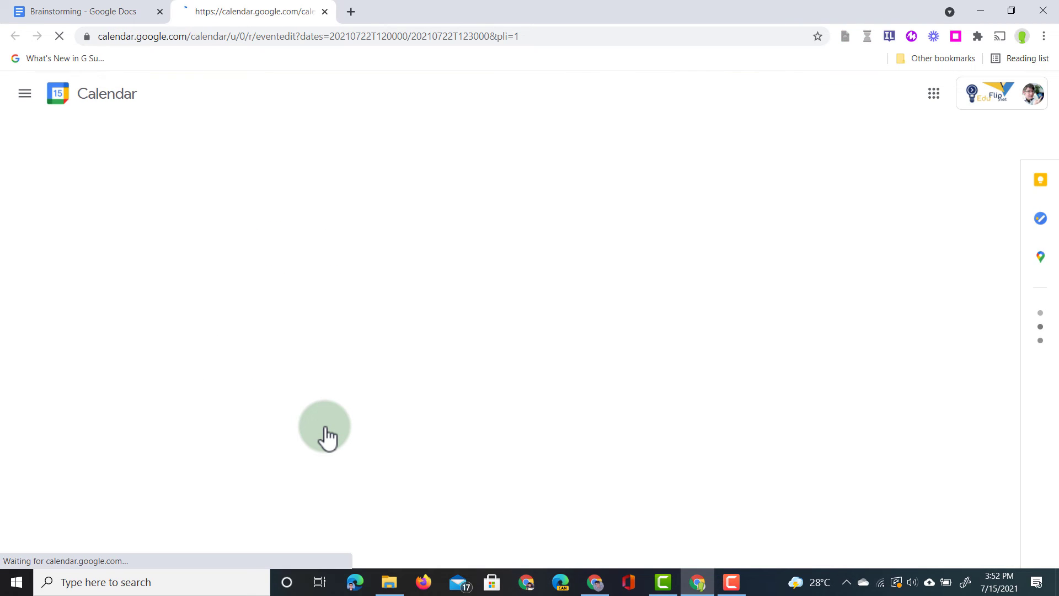